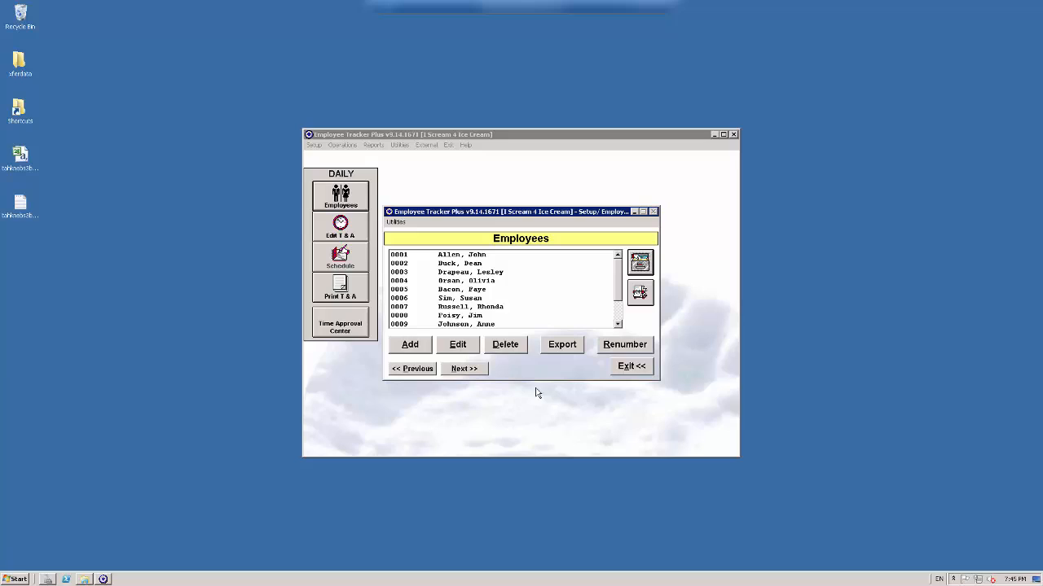
mouse_move(531, 368)
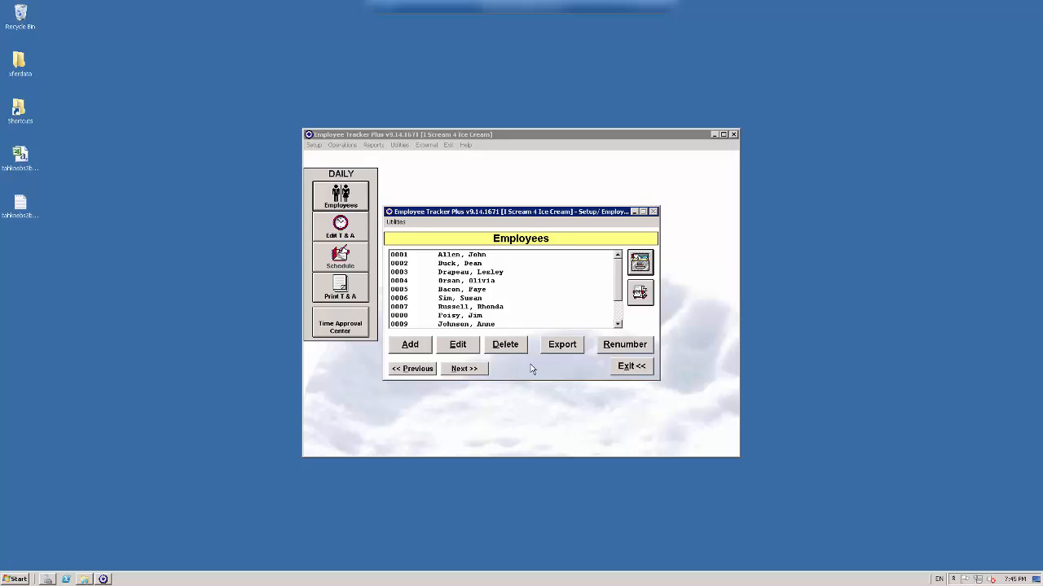
mouse_move(536, 368)
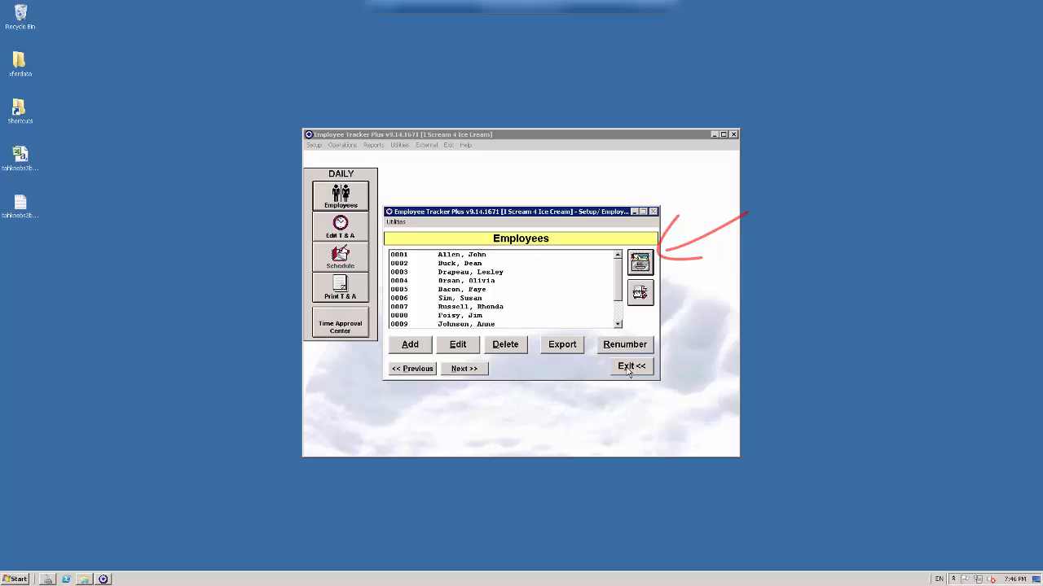
Close the employee list window and reopen the Employee Profile filter dialog
left_click(632, 365)
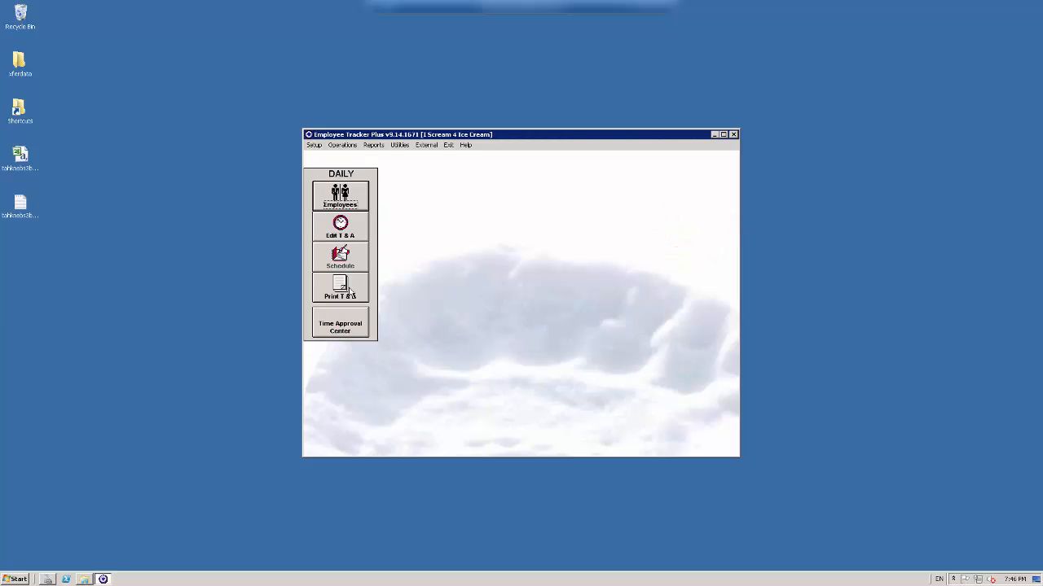
left_click(339, 287)
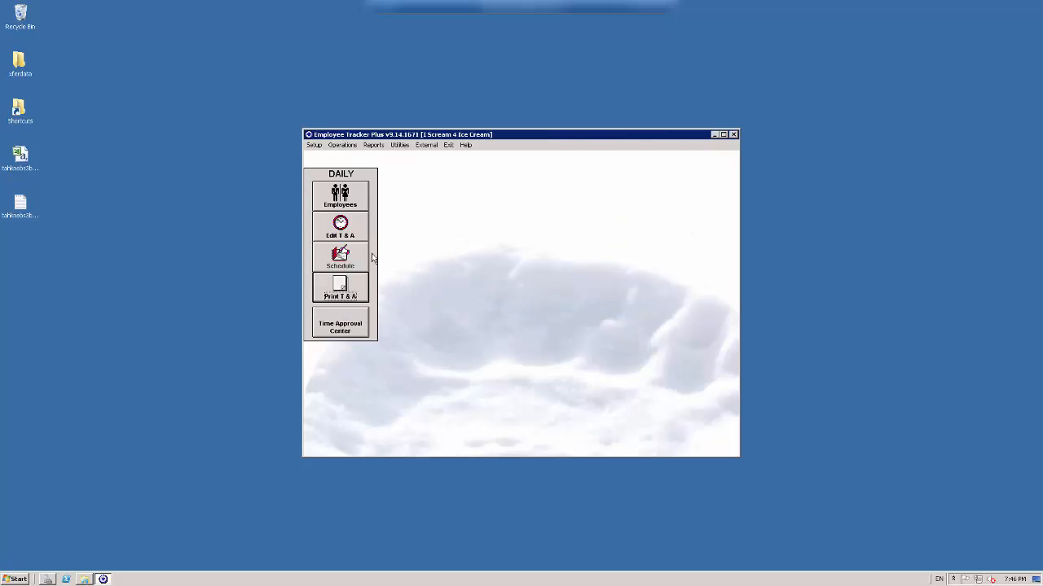
left_click(340, 227)
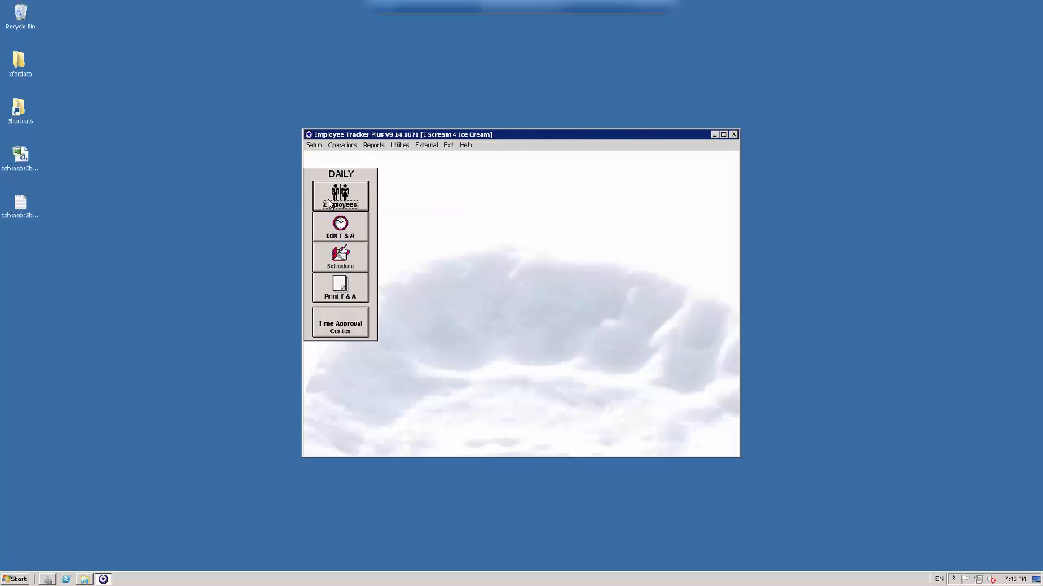
left_click(338, 196)
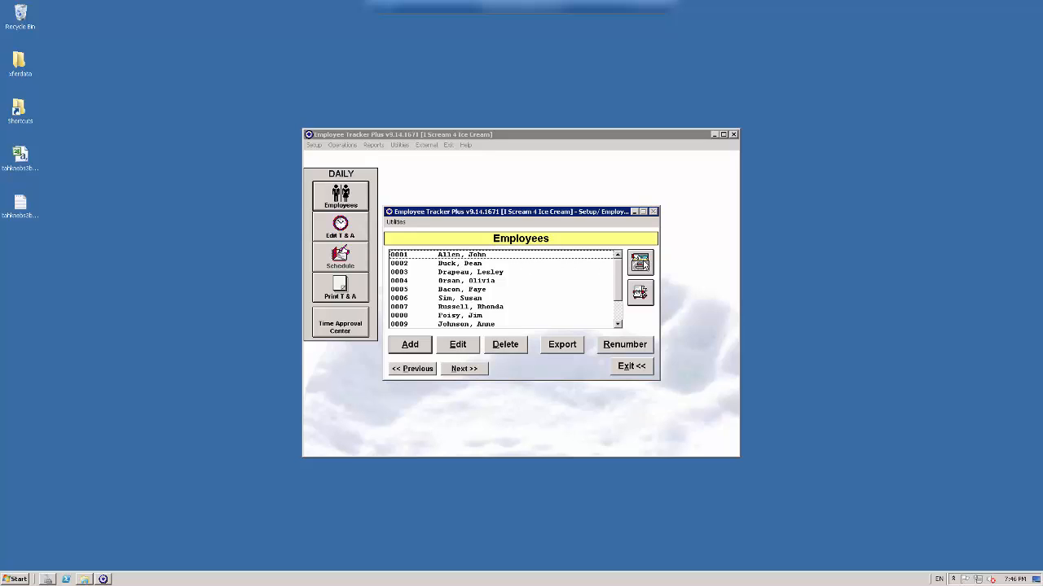
mouse_move(665, 269)
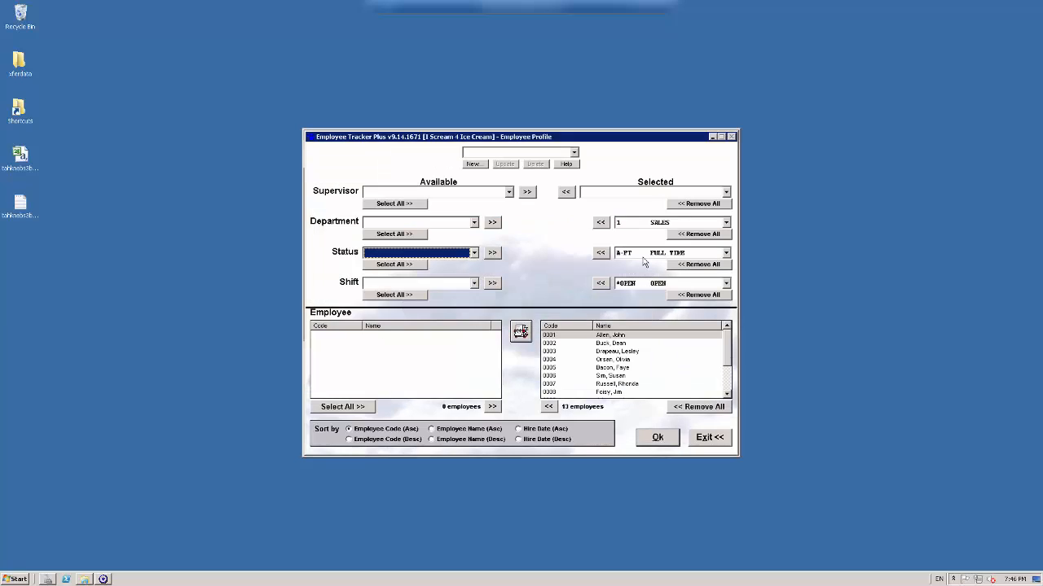
mouse_move(633, 251)
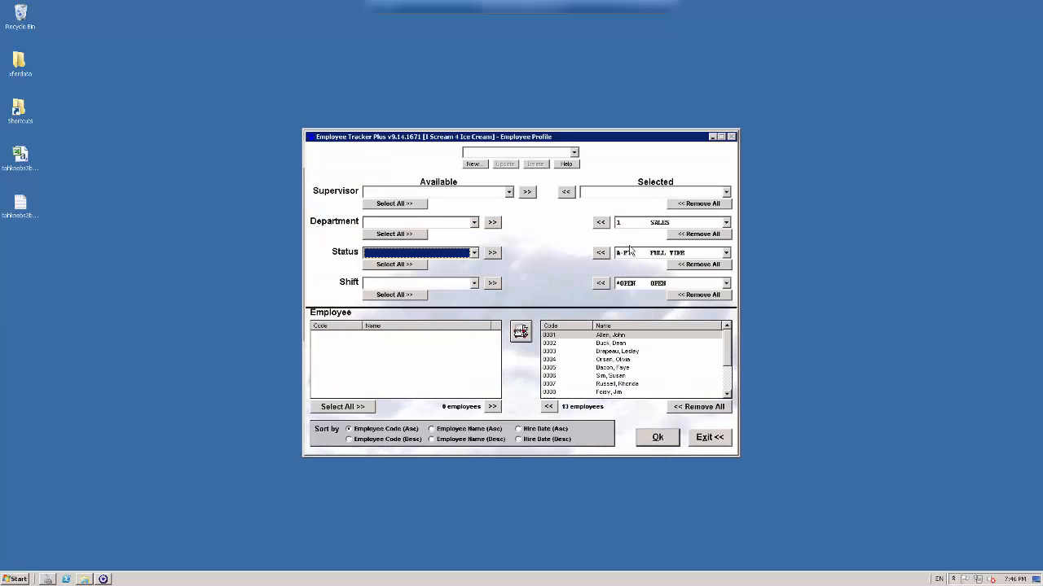
mouse_move(547, 307)
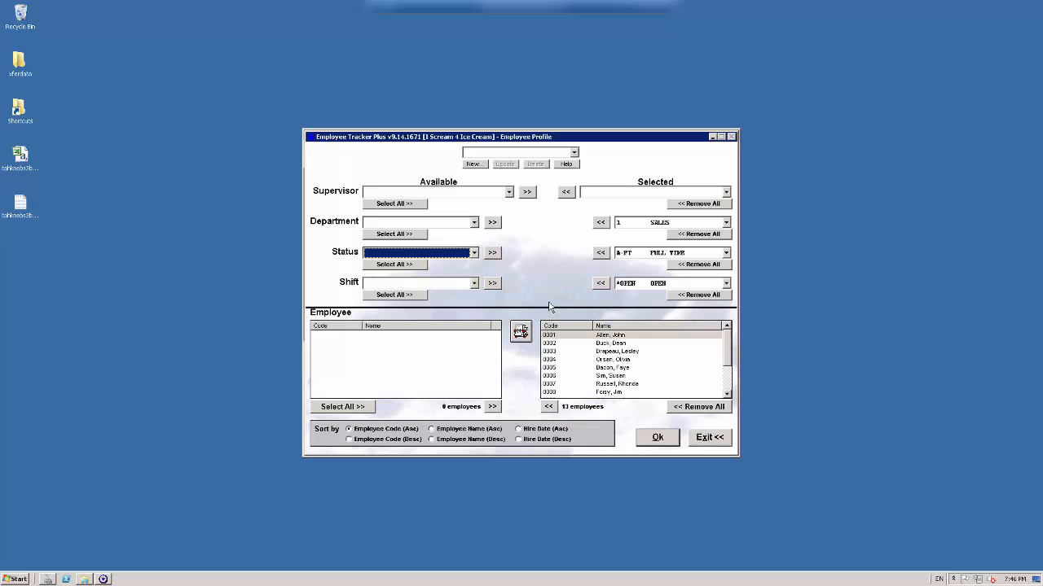
mouse_move(407, 355)
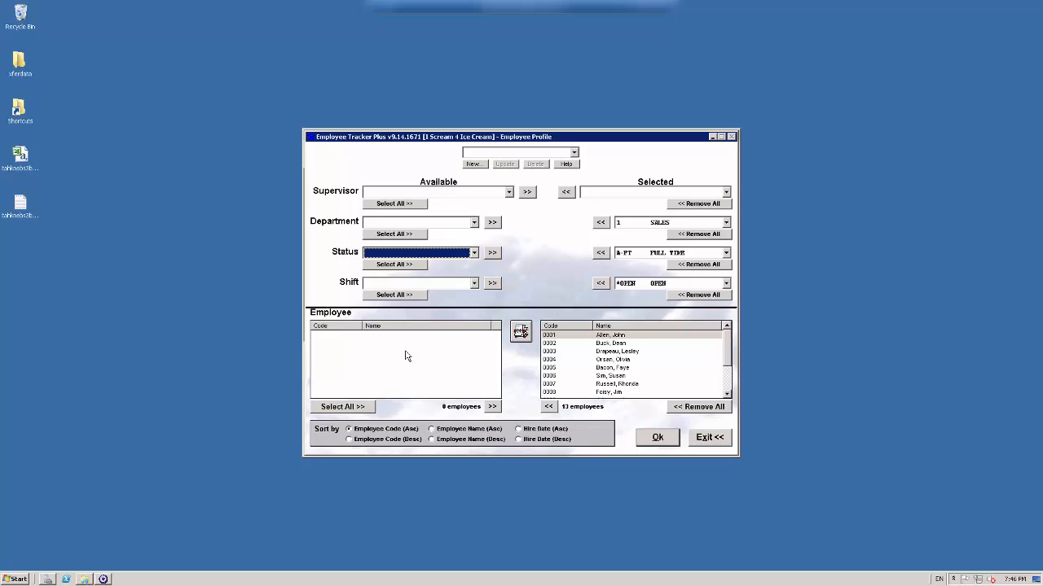
mouse_move(692, 410)
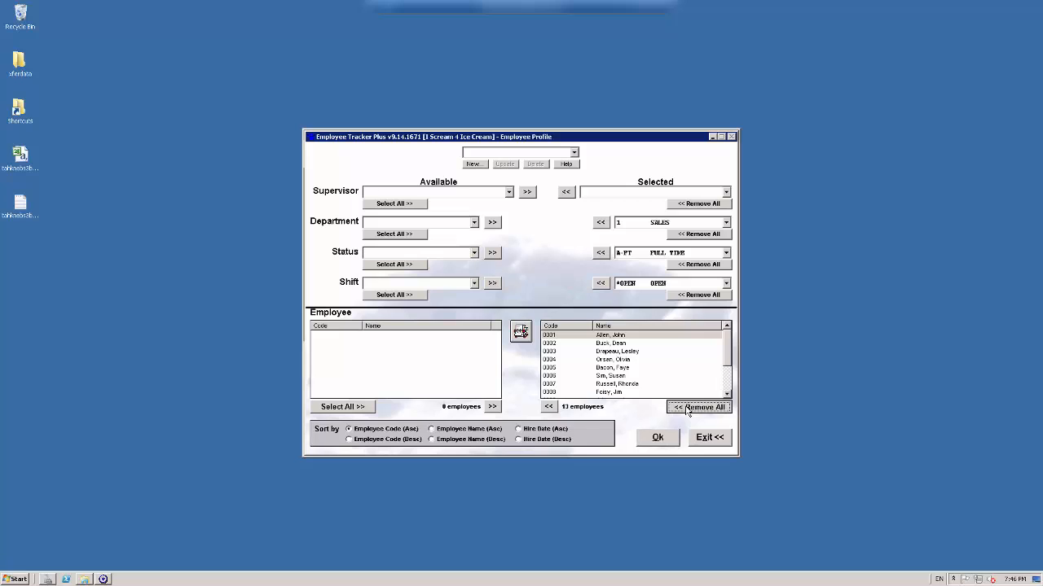
left_click(698, 407)
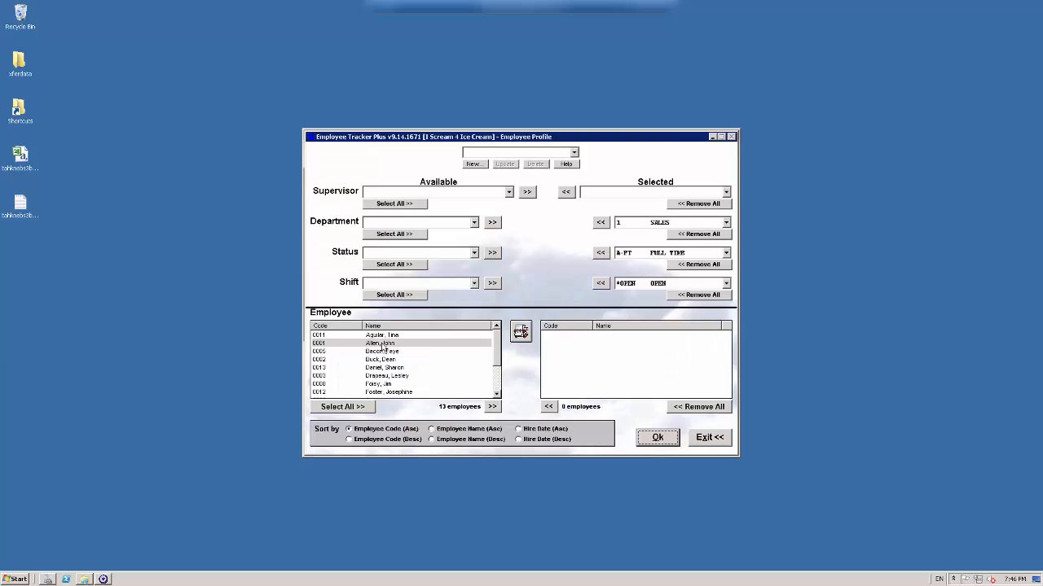
left_click(383, 342)
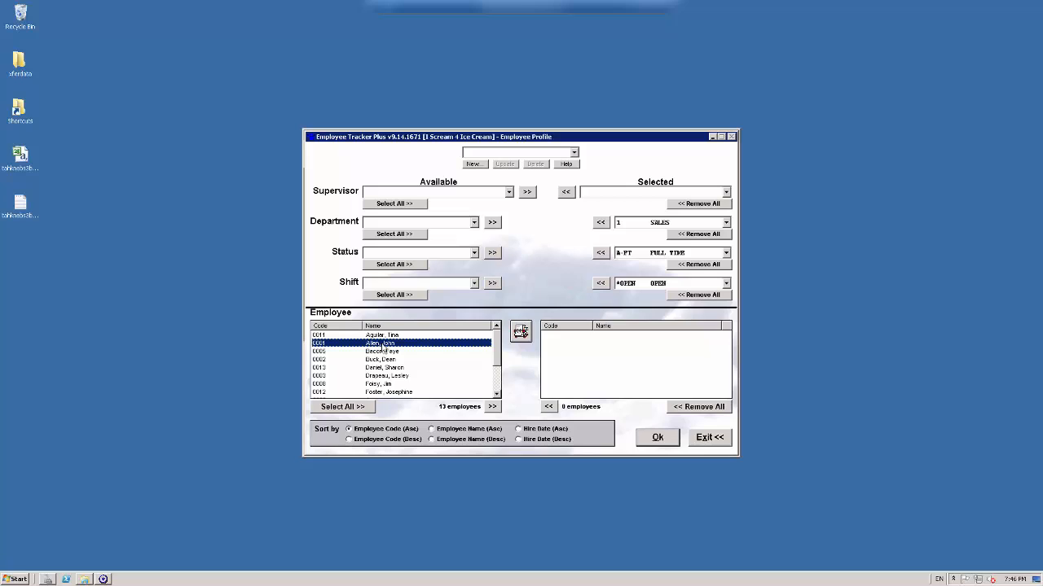
left_click(521, 332)
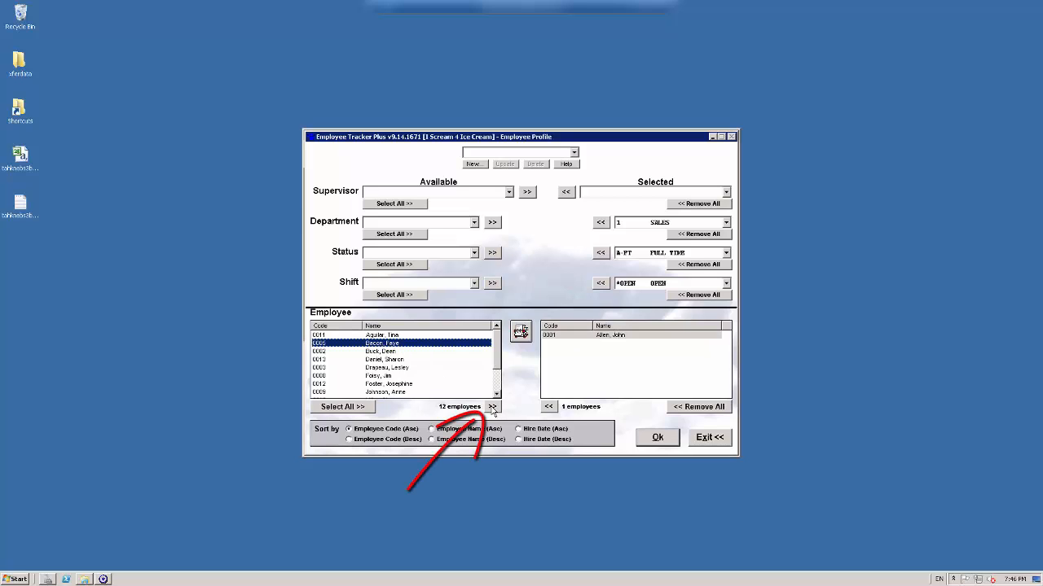
left_click(492, 407)
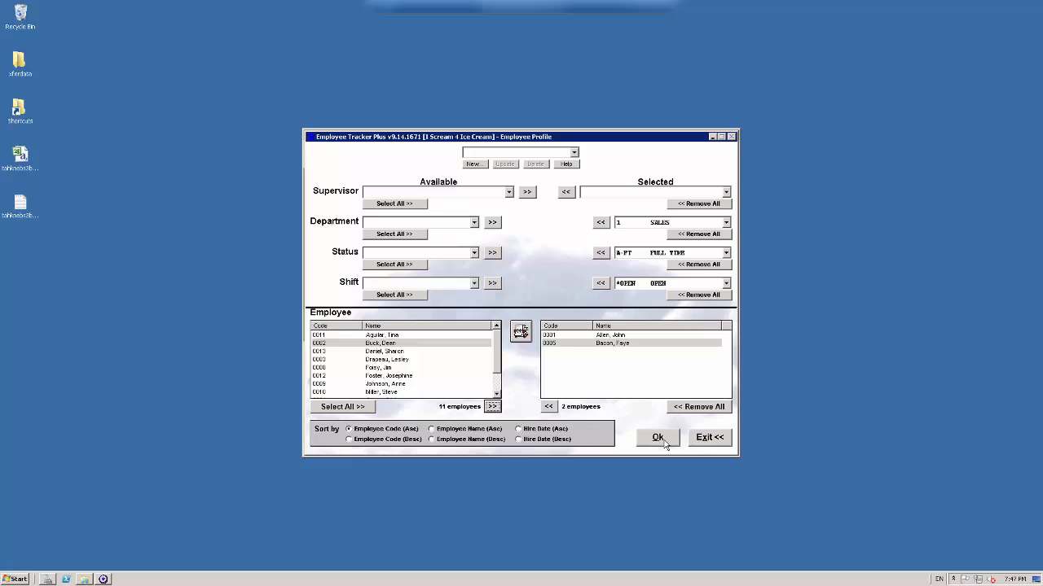
left_click(658, 437)
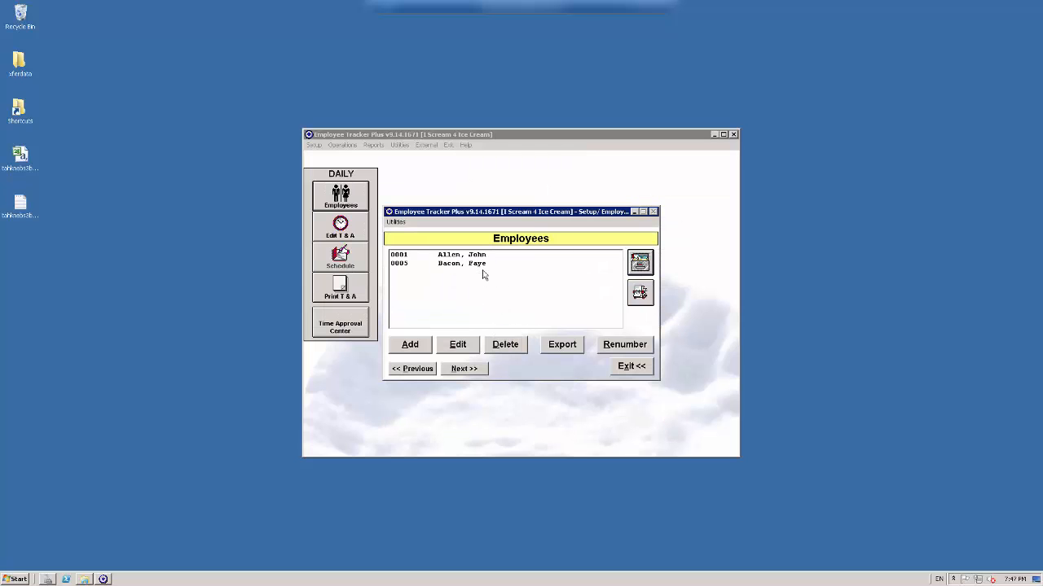
mouse_move(438, 259)
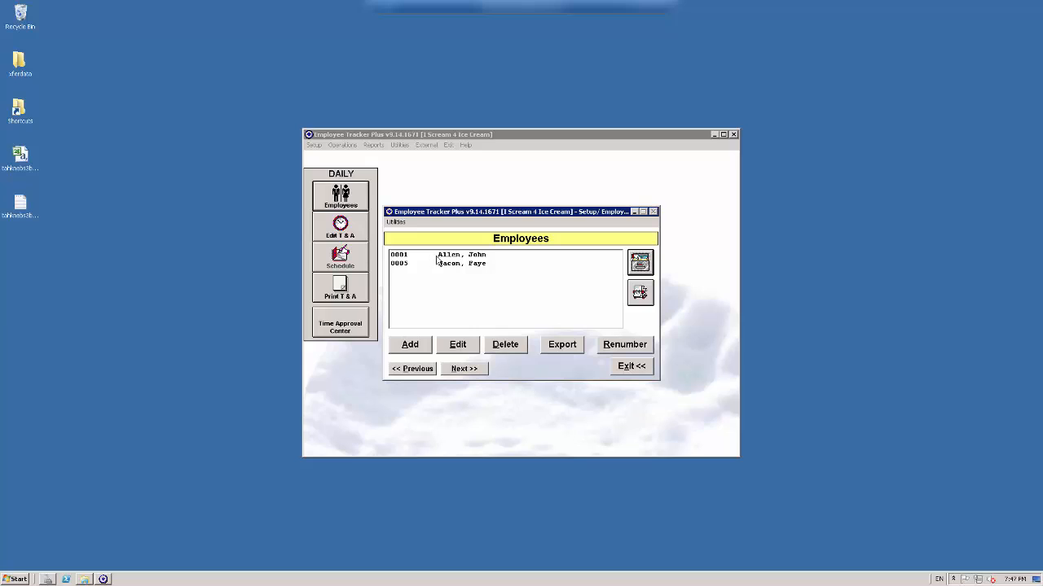
mouse_move(487, 270)
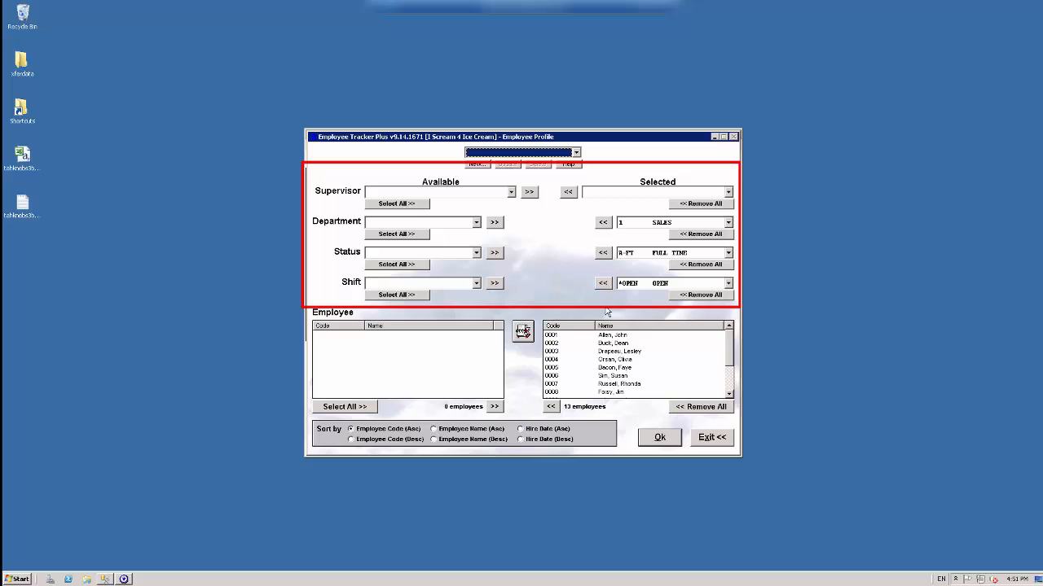
mouse_move(627, 300)
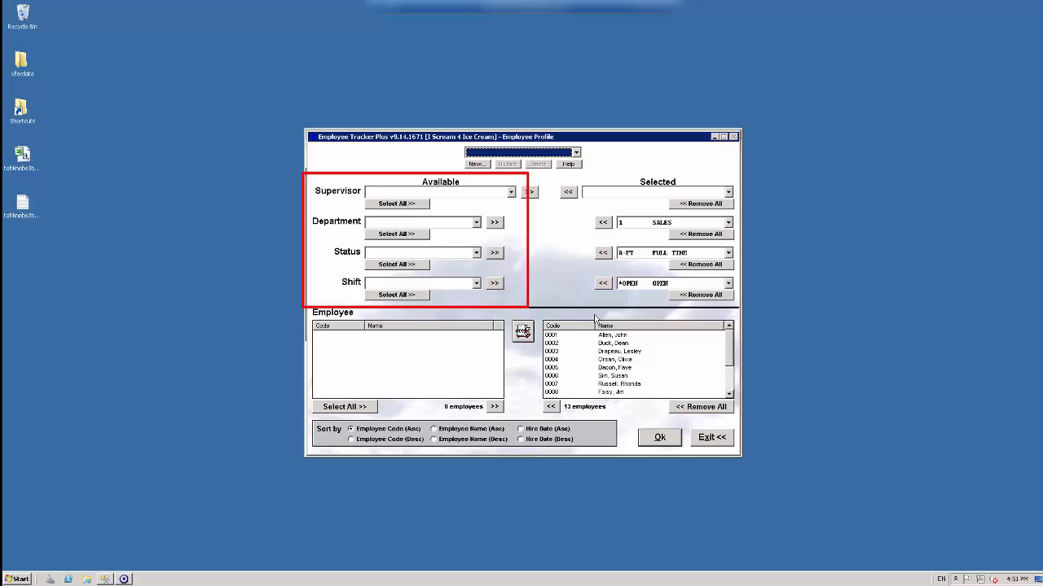
mouse_move(567, 306)
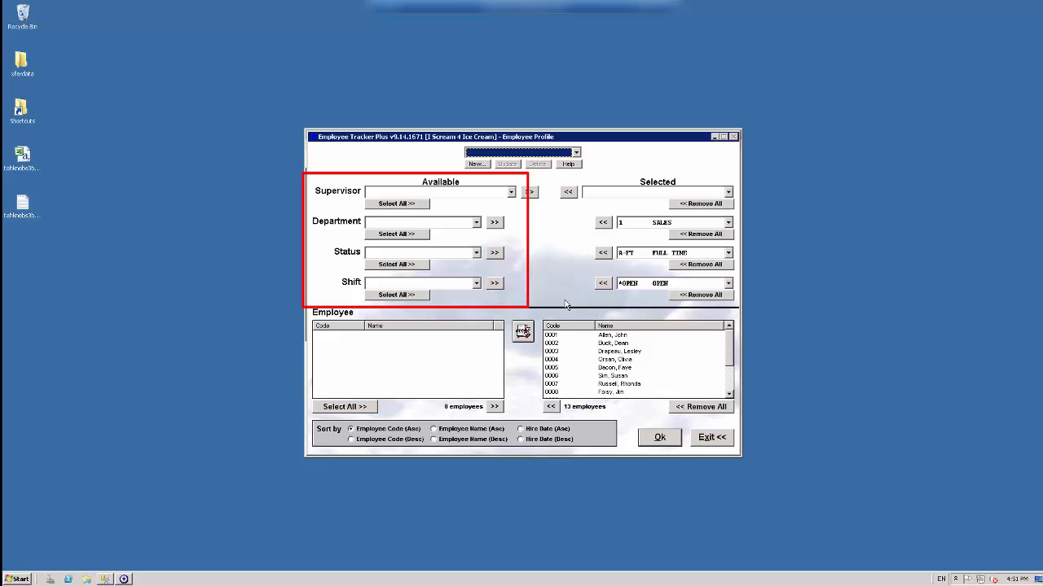
mouse_move(562, 306)
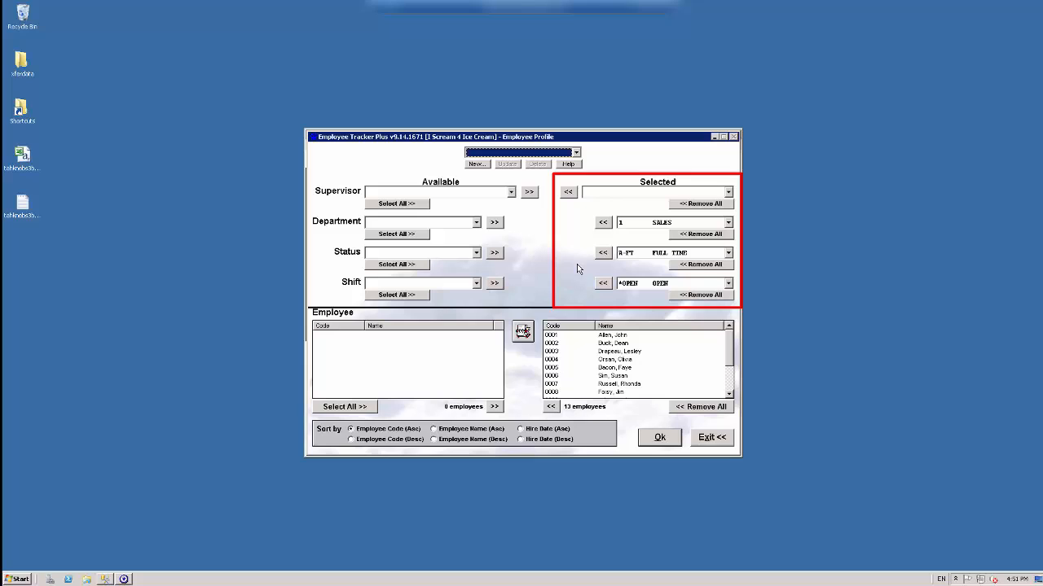
mouse_move(671, 214)
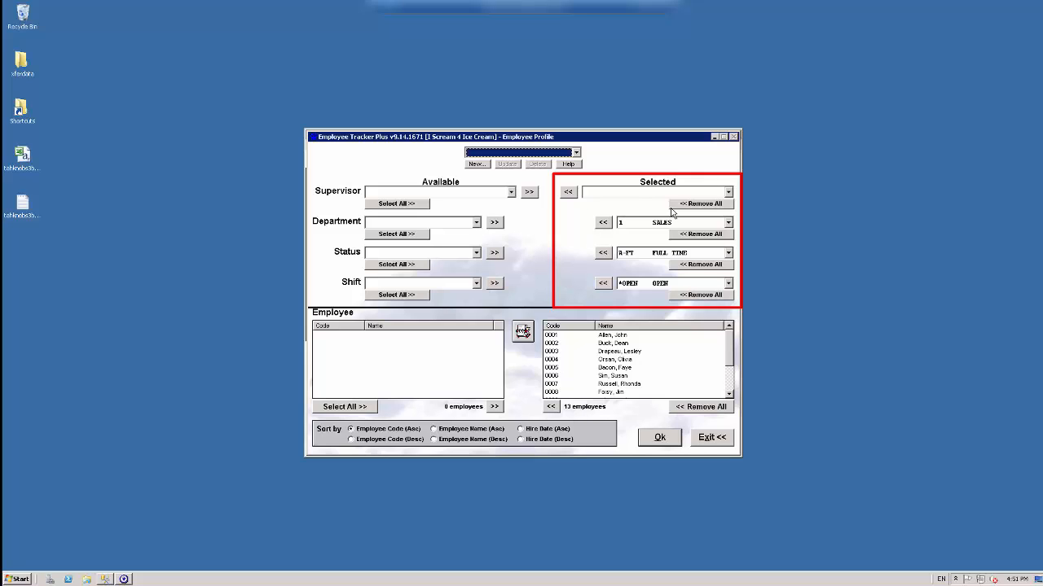
left_click(726, 221)
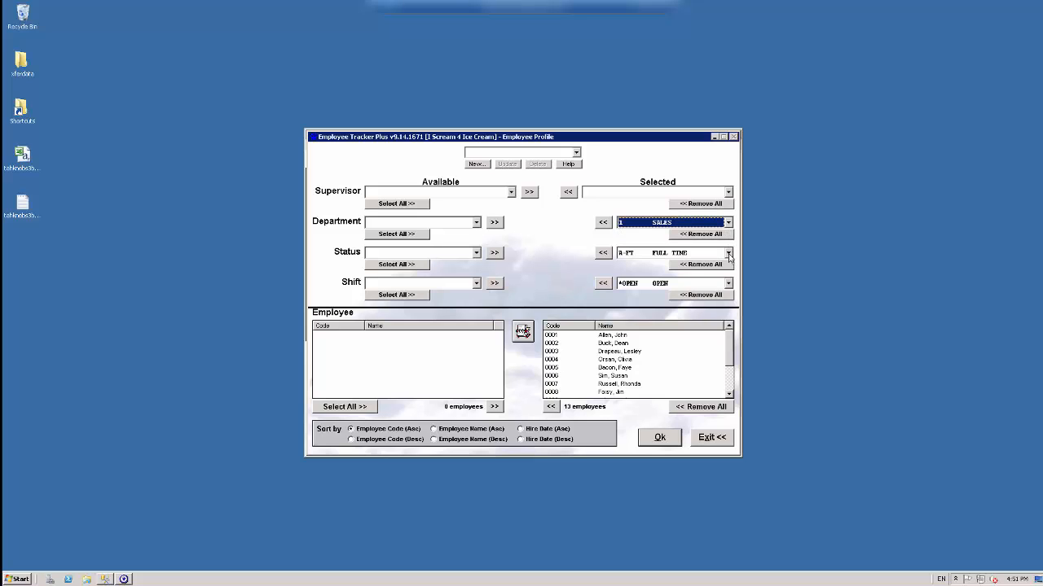
left_click(727, 252)
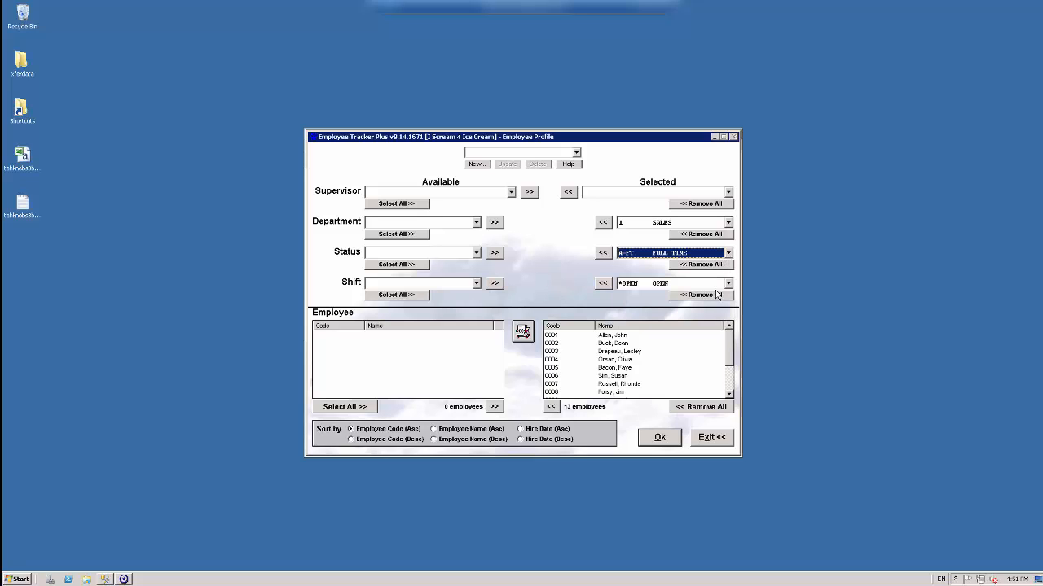
left_click(727, 283)
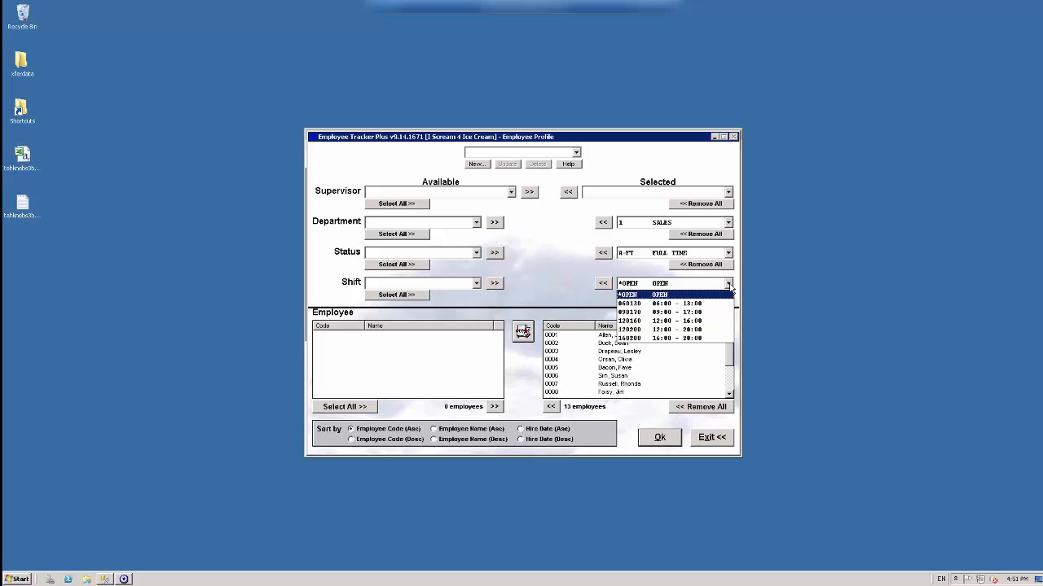
left_click(660, 293)
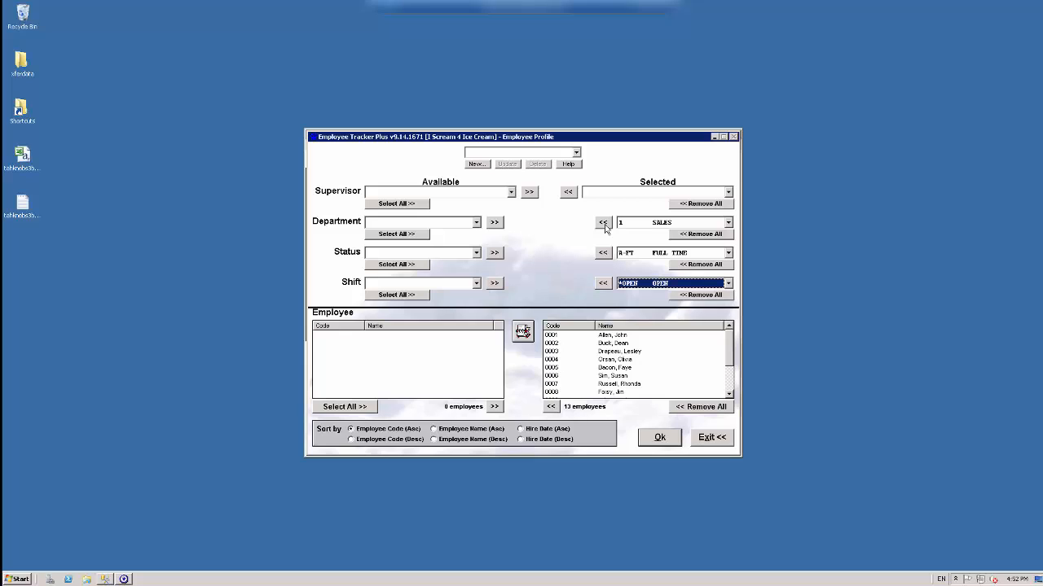
left_click(603, 221)
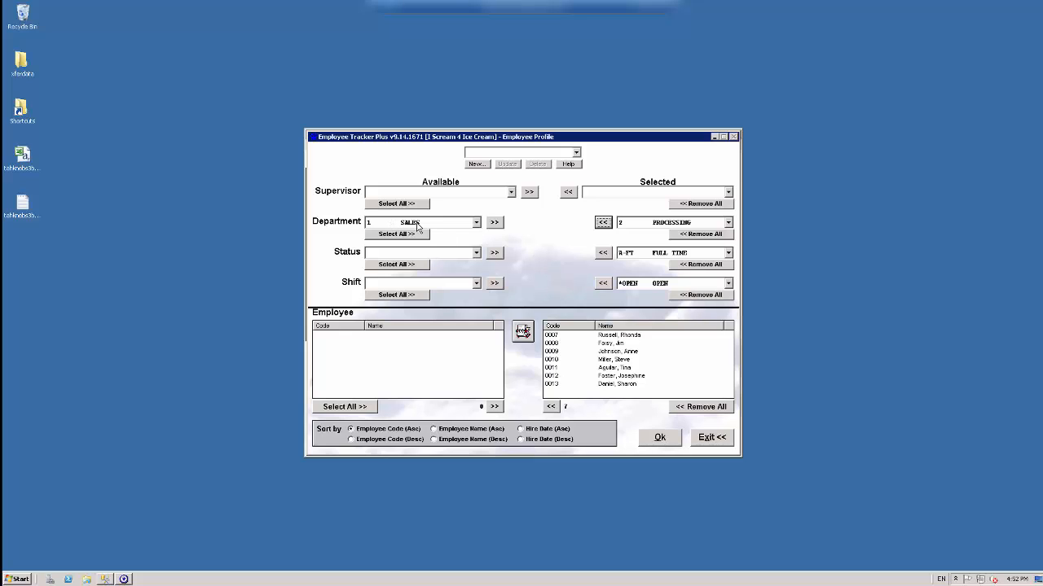
left_click(495, 221)
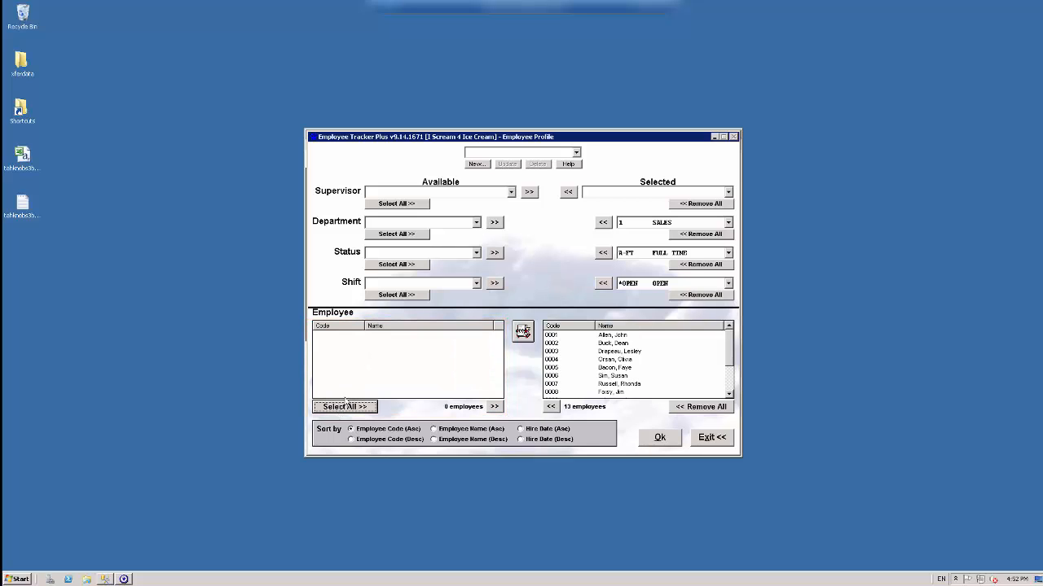
mouse_move(560, 363)
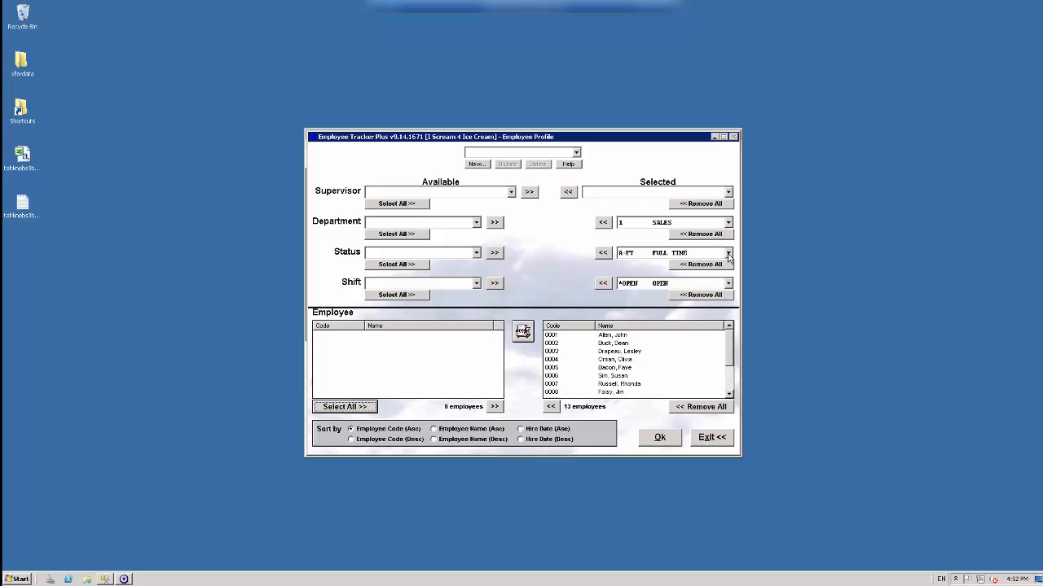
Choose the TERMINATED status and return all statuses to the Selected side
left_click(727, 253)
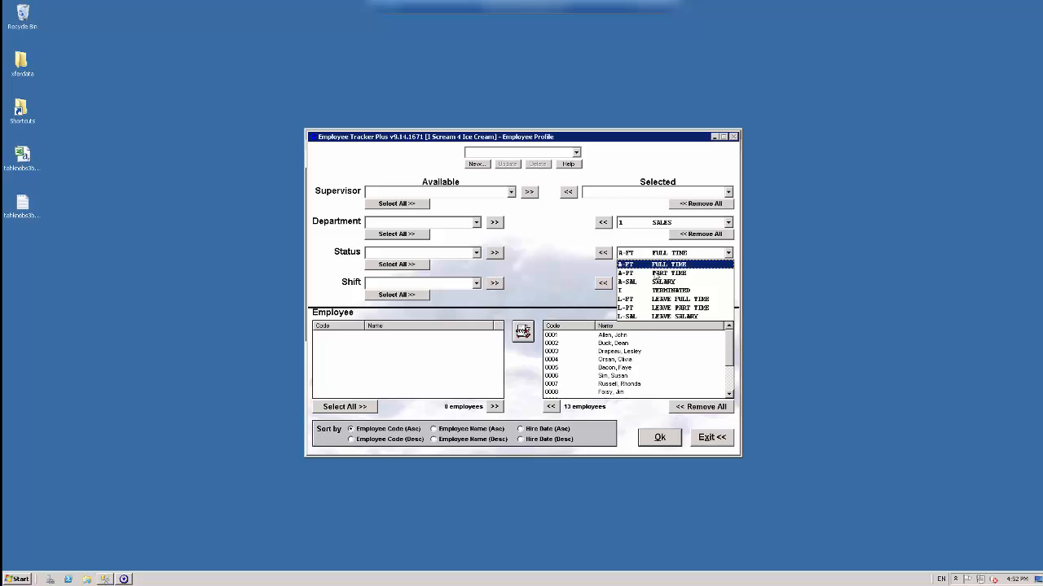
left_click(671, 290)
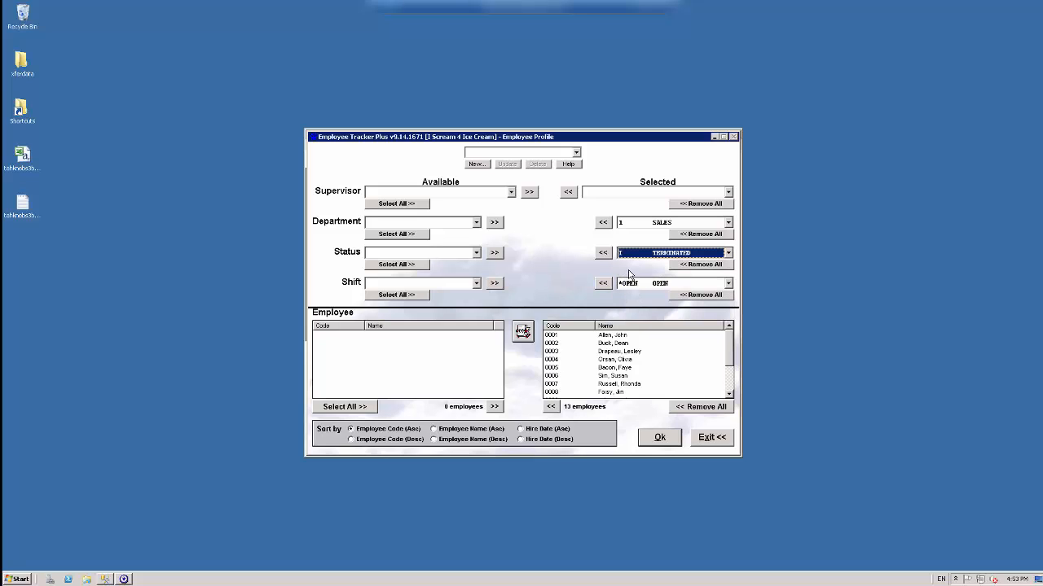
mouse_move(613, 267)
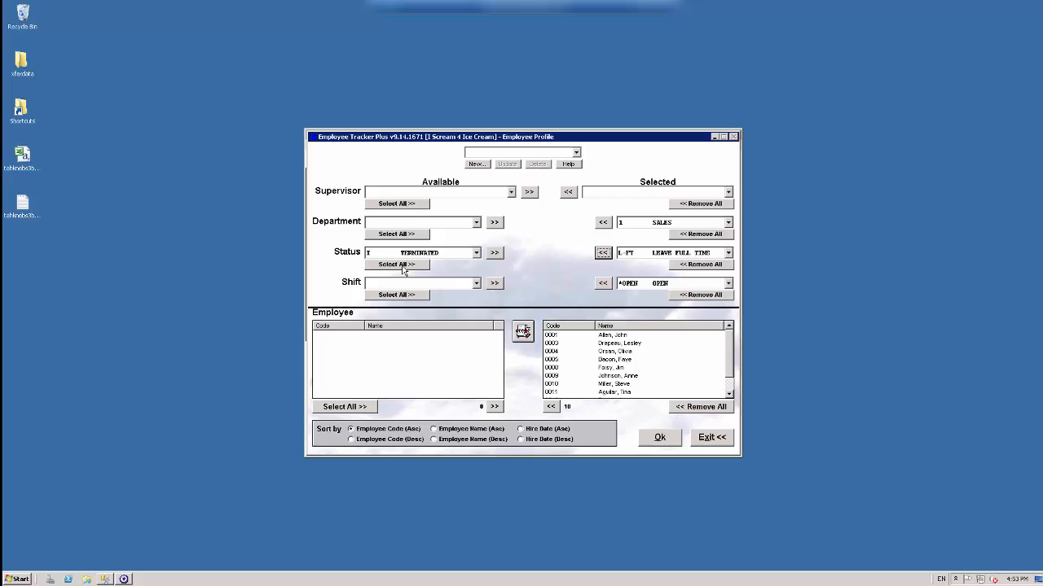
mouse_move(417, 267)
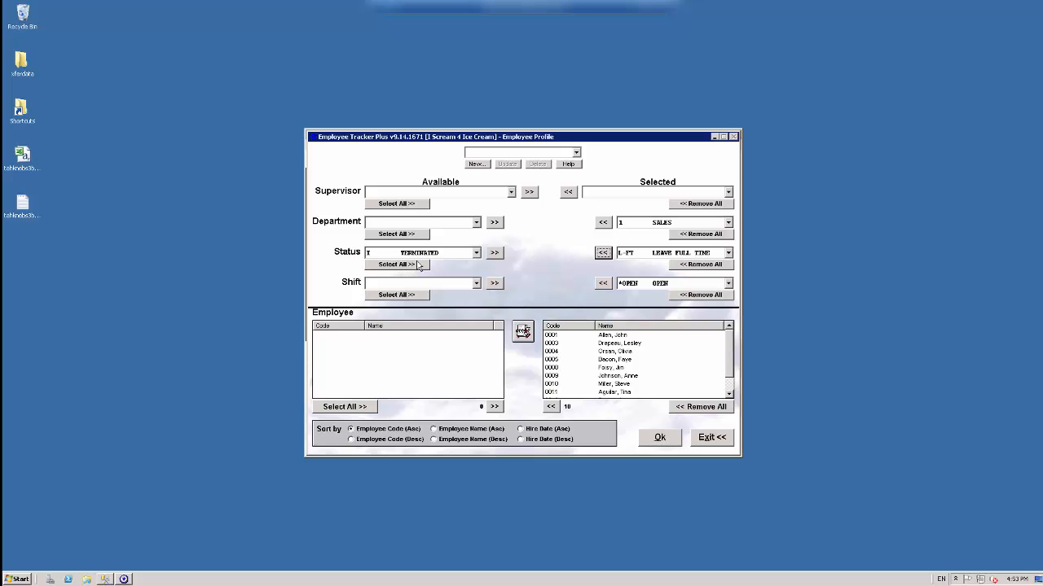
left_click(495, 252)
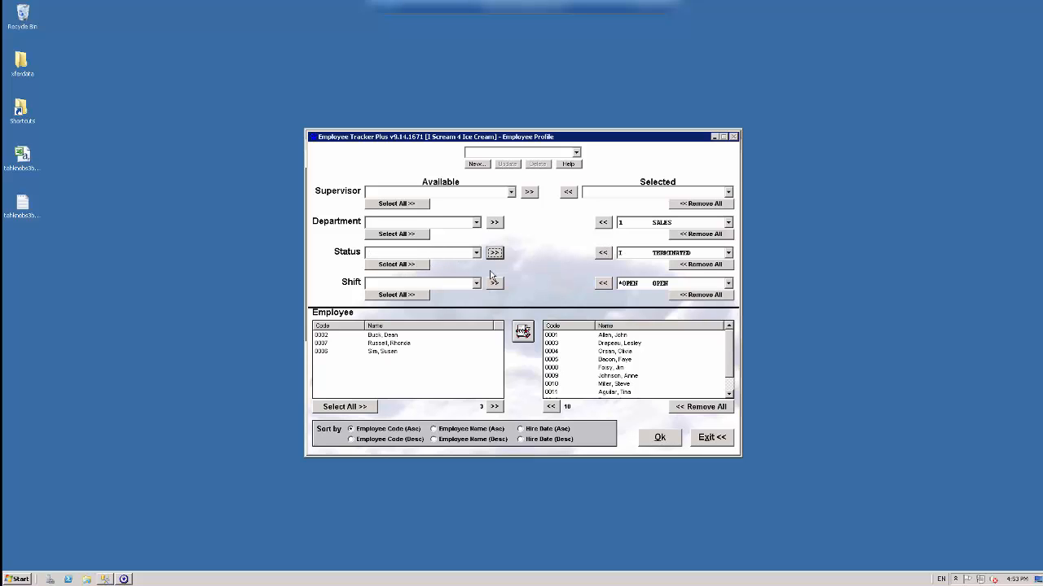
mouse_move(411, 320)
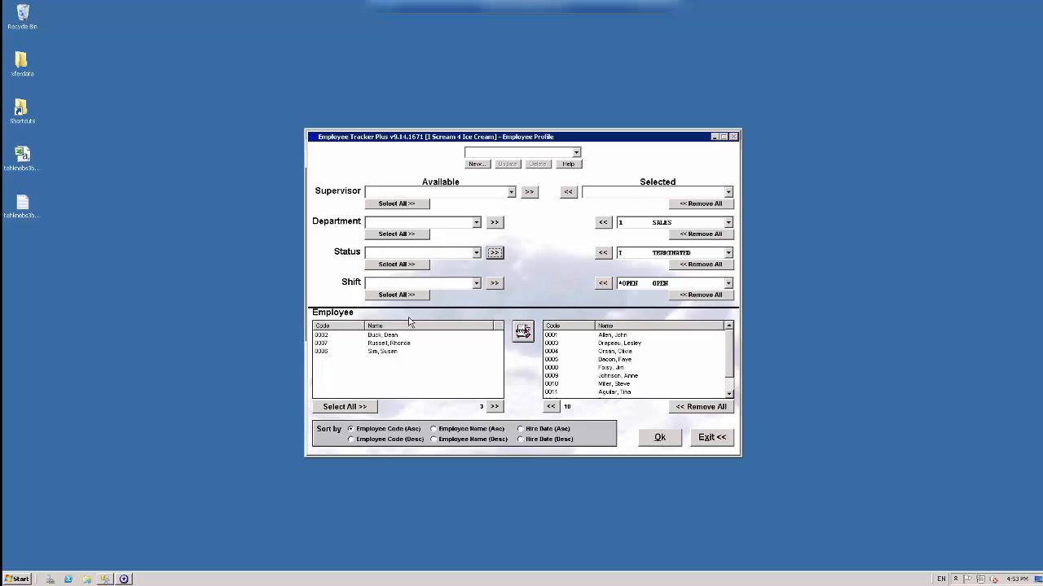
mouse_move(414, 323)
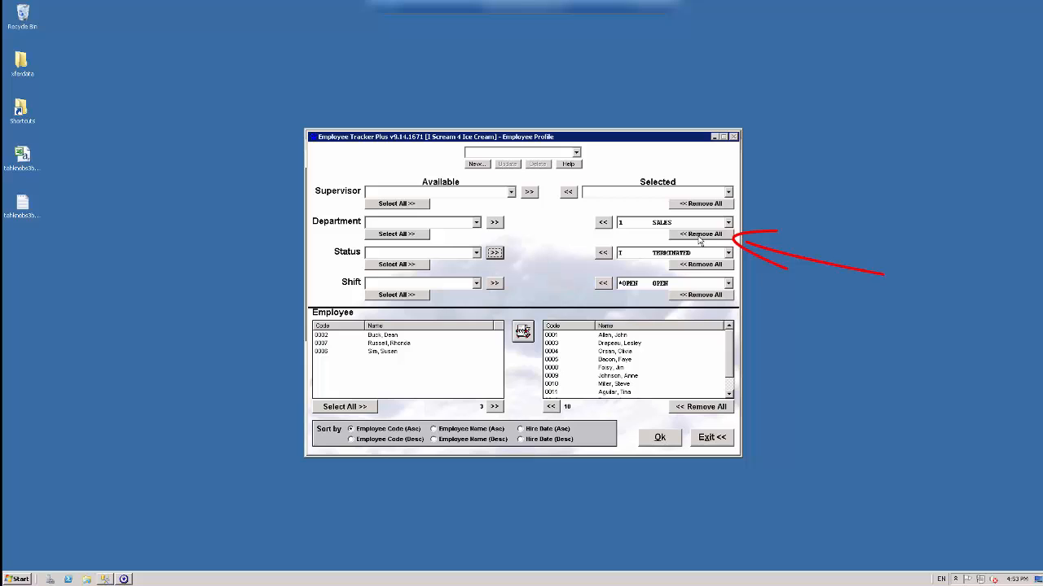
mouse_move(500, 241)
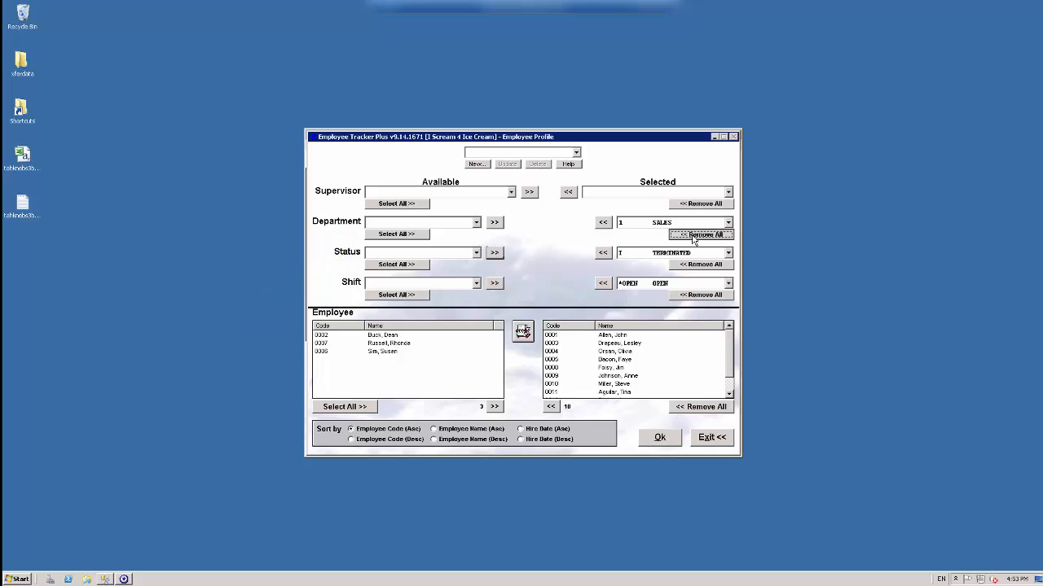
Clear the departments, pick SALES, restore all departments and all employees to Selected
left_click(700, 234)
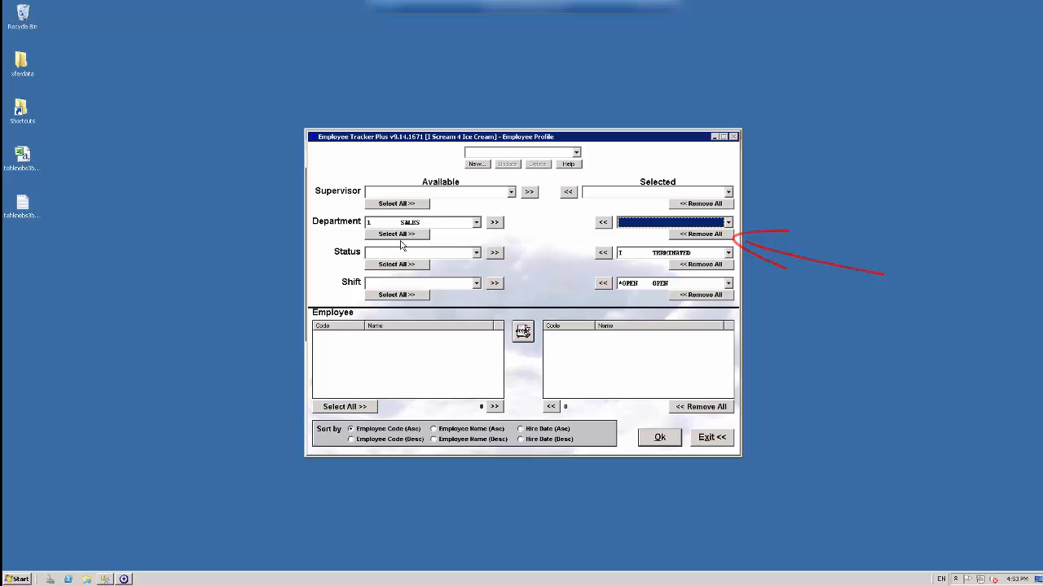
left_click(476, 221)
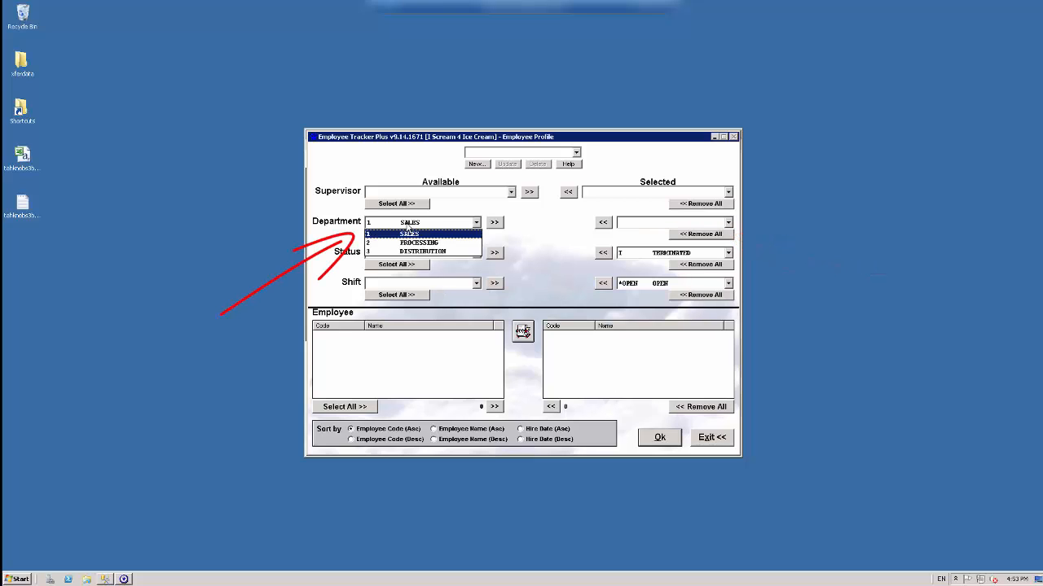
left_click(409, 235)
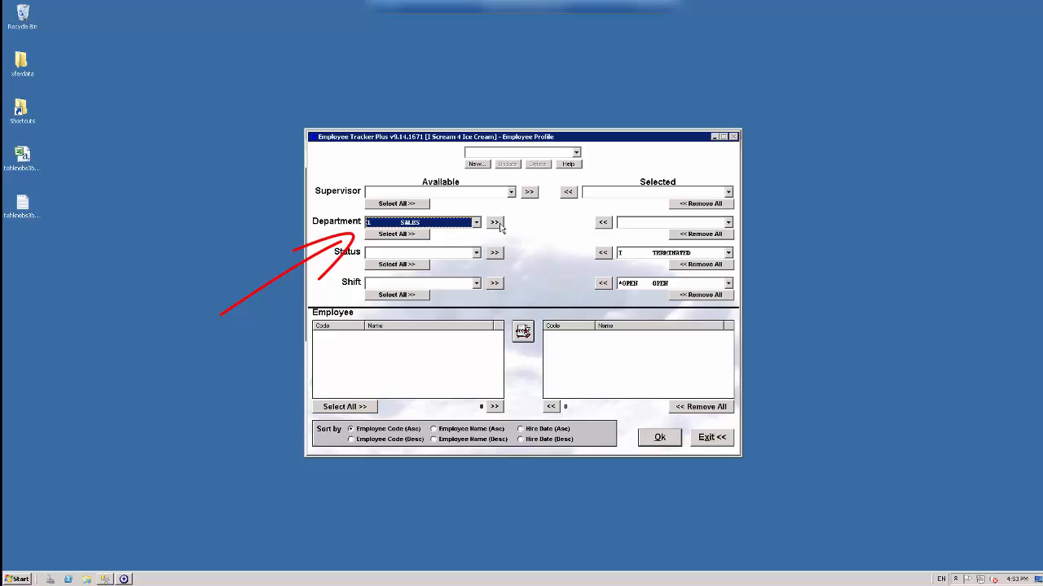
left_click(496, 222)
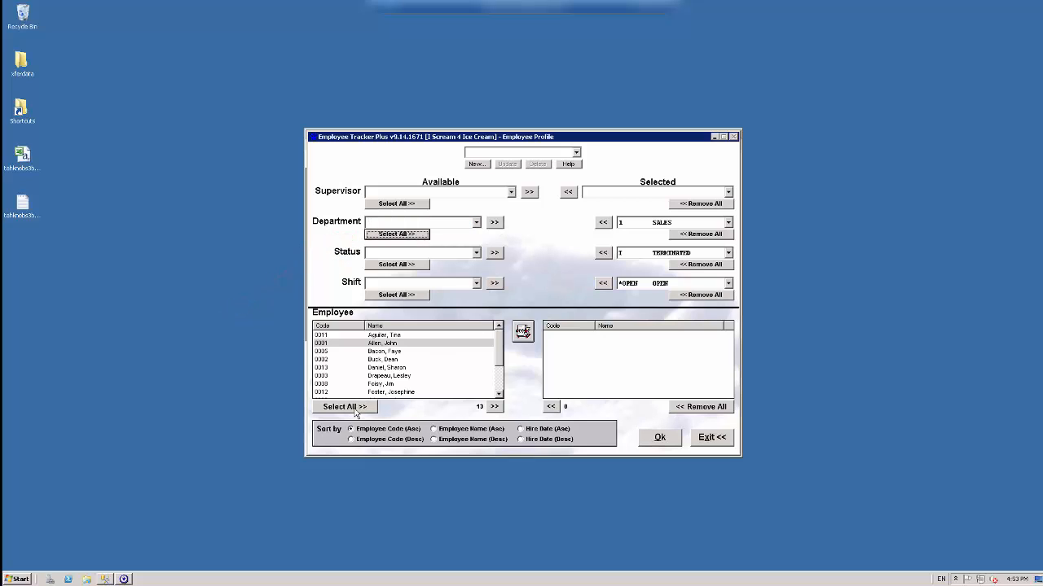
left_click(344, 407)
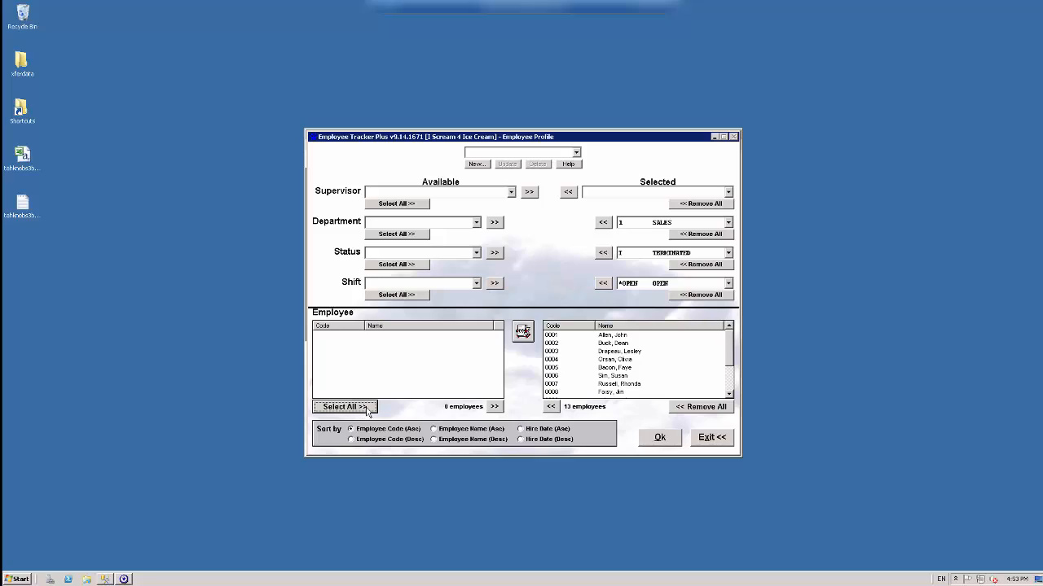